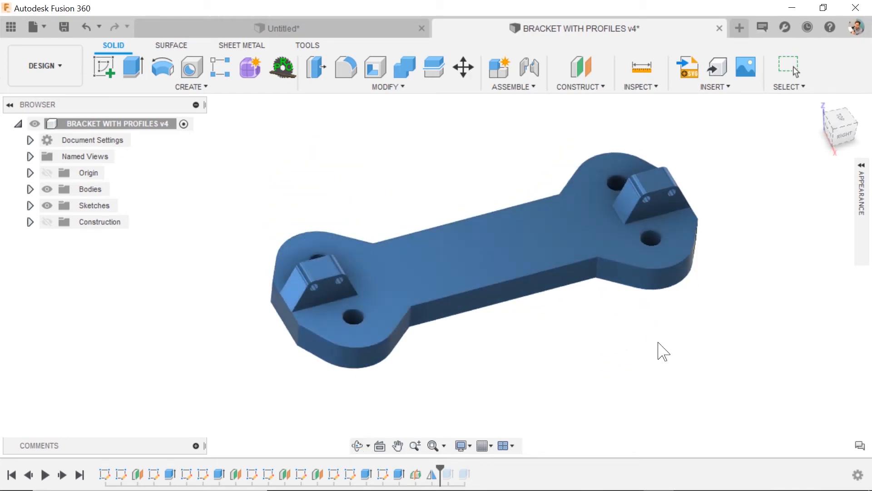
pyautogui.moveTo(660, 361)
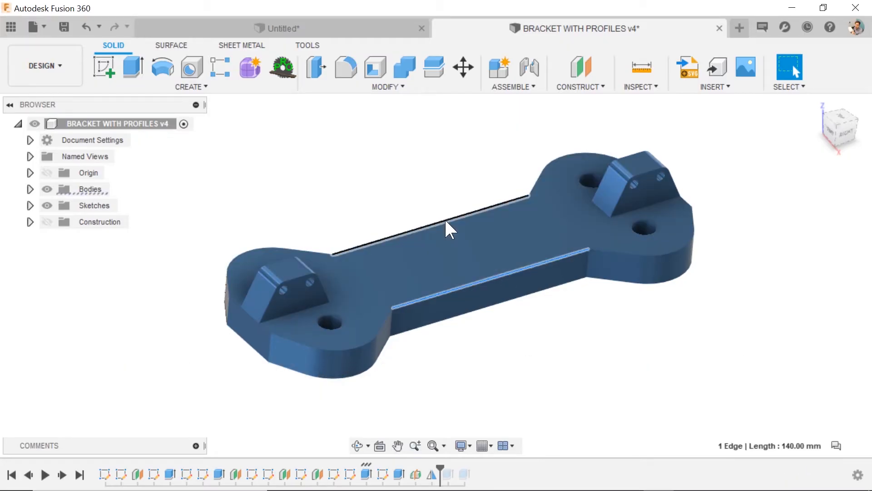
# Check the 65 mm long-edge spacing and 30 mm end radius, then clear the selection
pyautogui.click(446, 228)
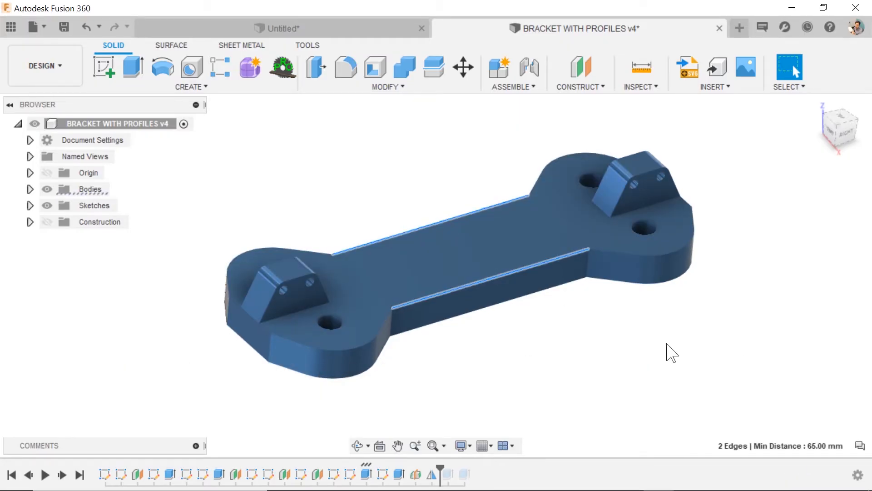
pyautogui.moveTo(779, 457)
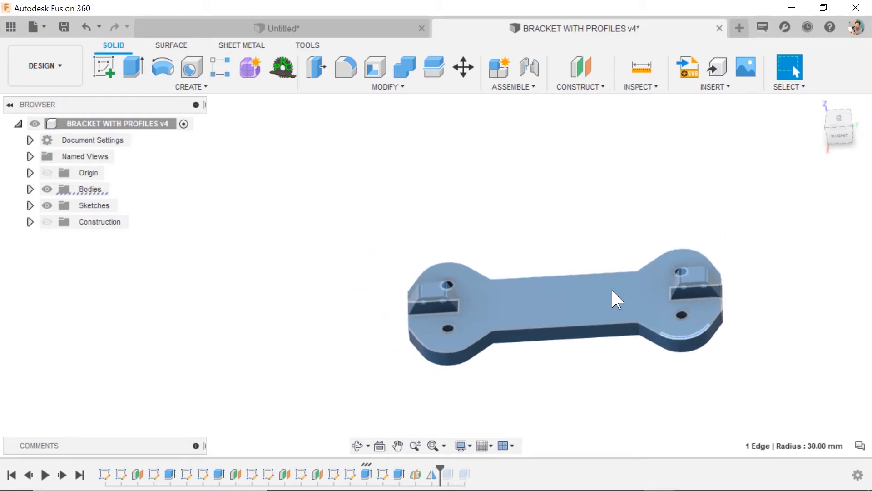
pyautogui.moveTo(617, 298); pyautogui.dragTo(662, 139)
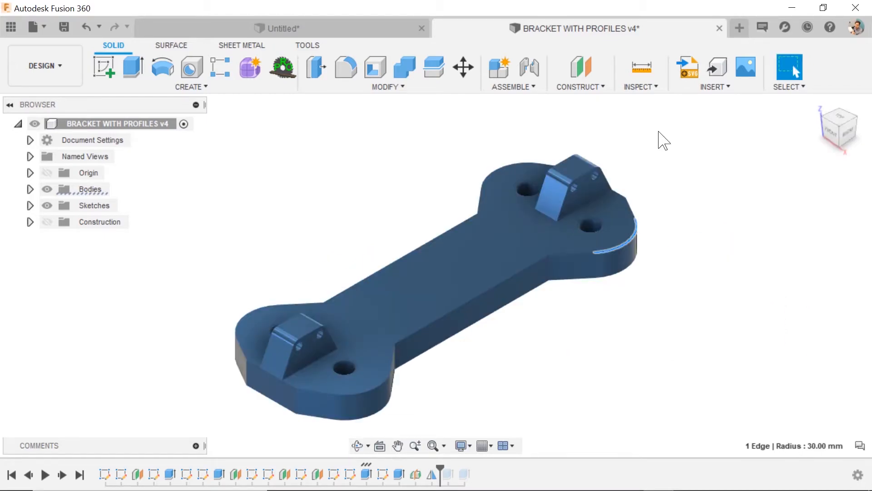
pyautogui.click(641, 87)
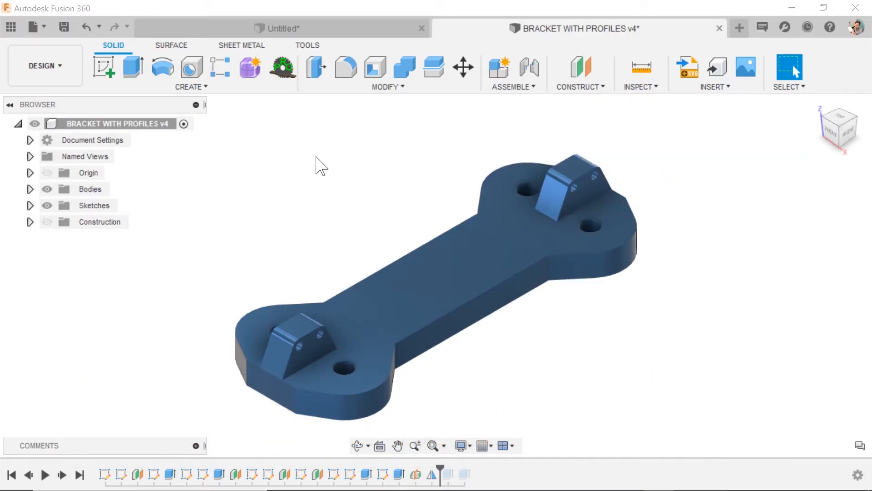
# Measure two diagonal mounting holes, 230.938 mm apart, with XYZ Delta shown
pyautogui.click(641, 67)
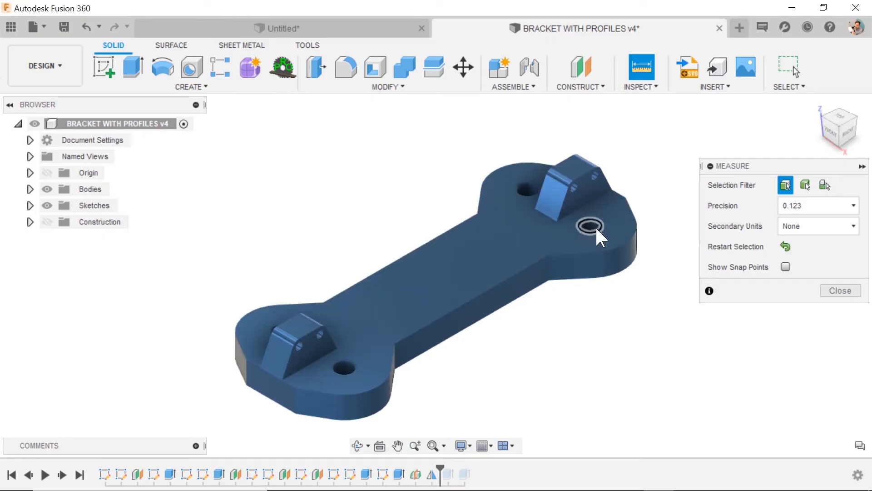
pyautogui.click(588, 225)
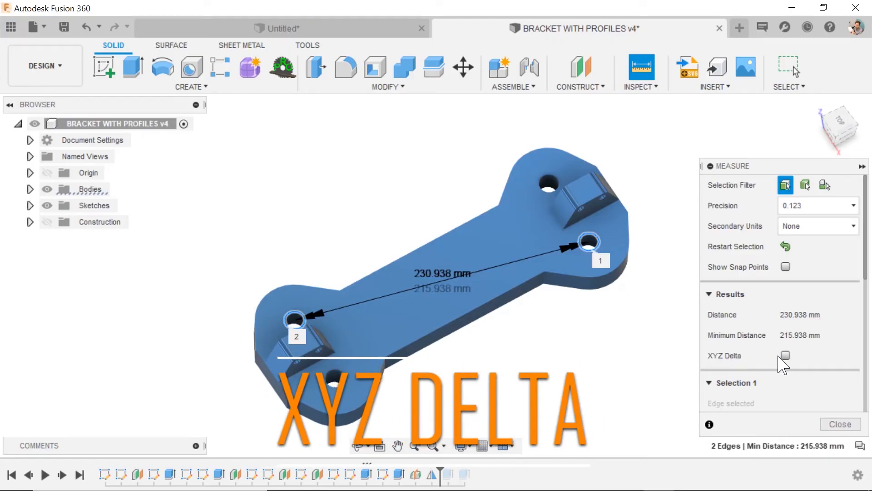
pyautogui.click(785, 355)
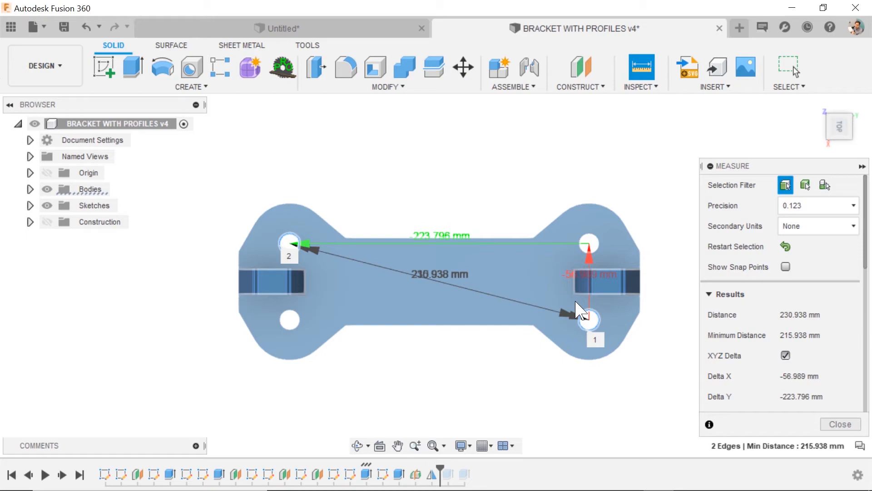
pyautogui.moveTo(545, 249)
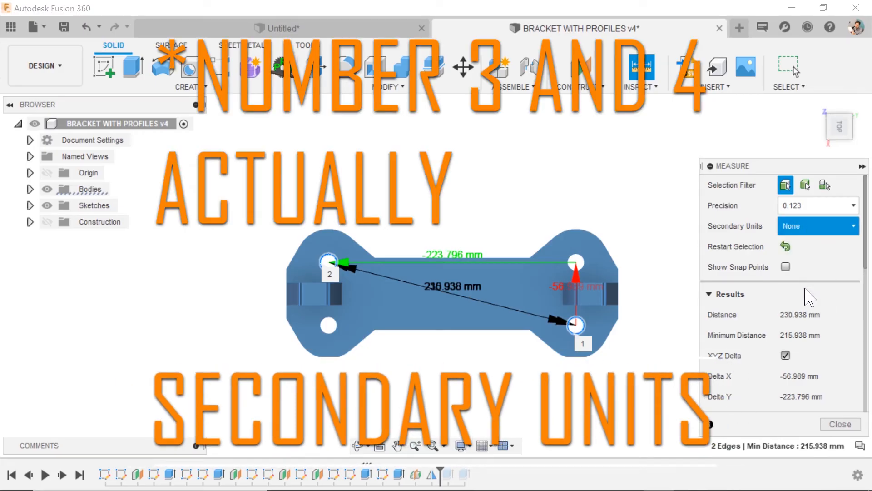
# Show the hole measurement in inches alongside millimetres: 9.092 in, deltas -2.244 and -8.811 in
pyautogui.click(817, 225)
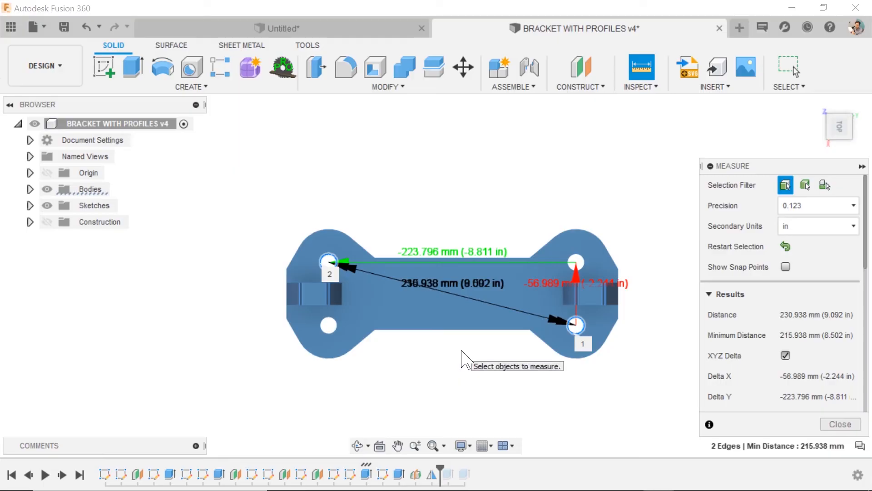
pyautogui.moveTo(787, 243)
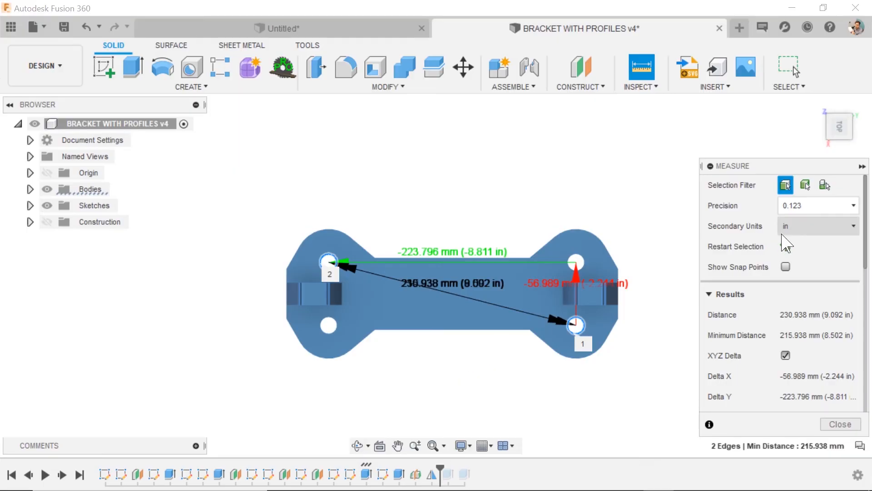
# Restart the Measure selection to clear the hole-to-hole picks, keeping inches as secondary units
pyautogui.click(786, 246)
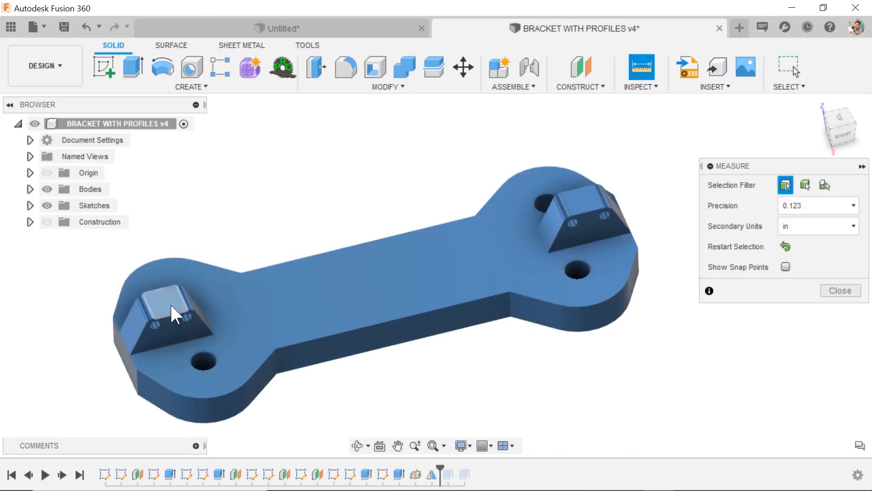
# Measure the left tab's top face and paste 380.795 mm^2 (0.59 in^2) into Notepad
pyautogui.click(578, 200)
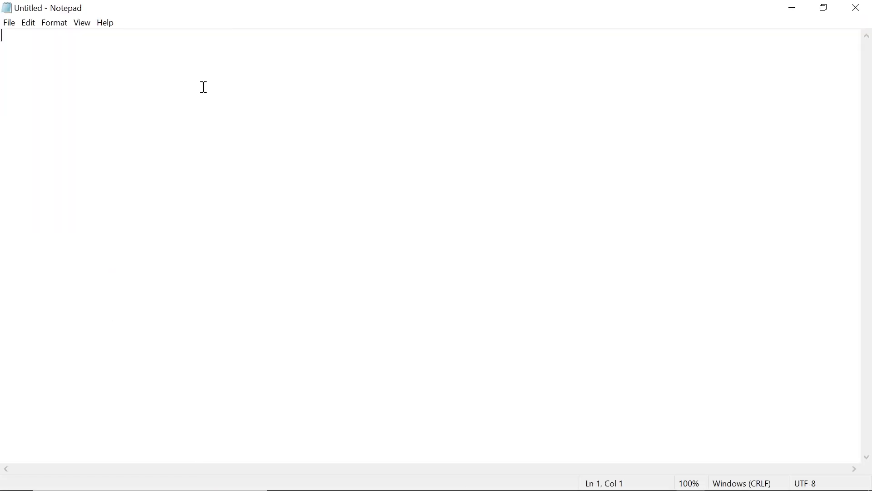
pyautogui.write('380.795 mm^2 (0.59 in^2)')
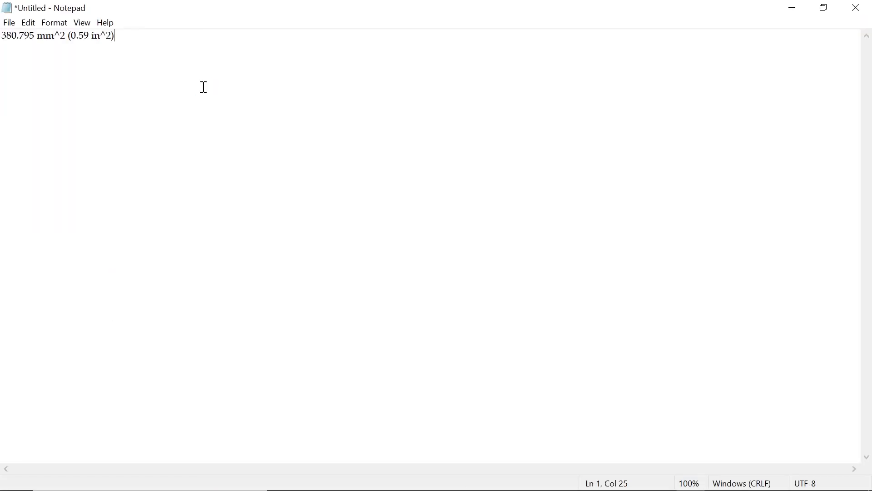